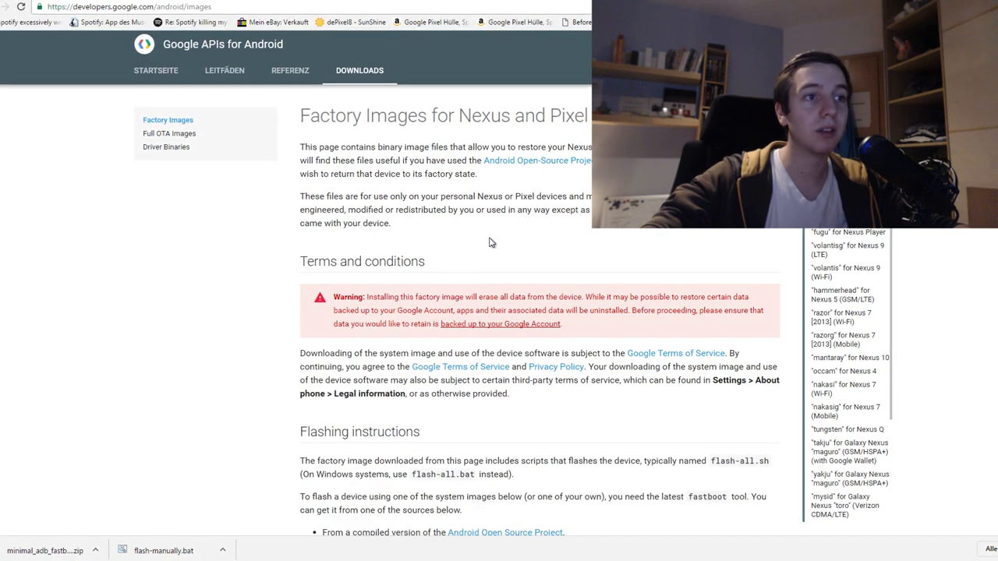
Step: Scroll past the flashing instructions to the sailfish Pixel factory image table
{"action": "scroll", "scroll_direction": "down", "scroll_amount": 3}
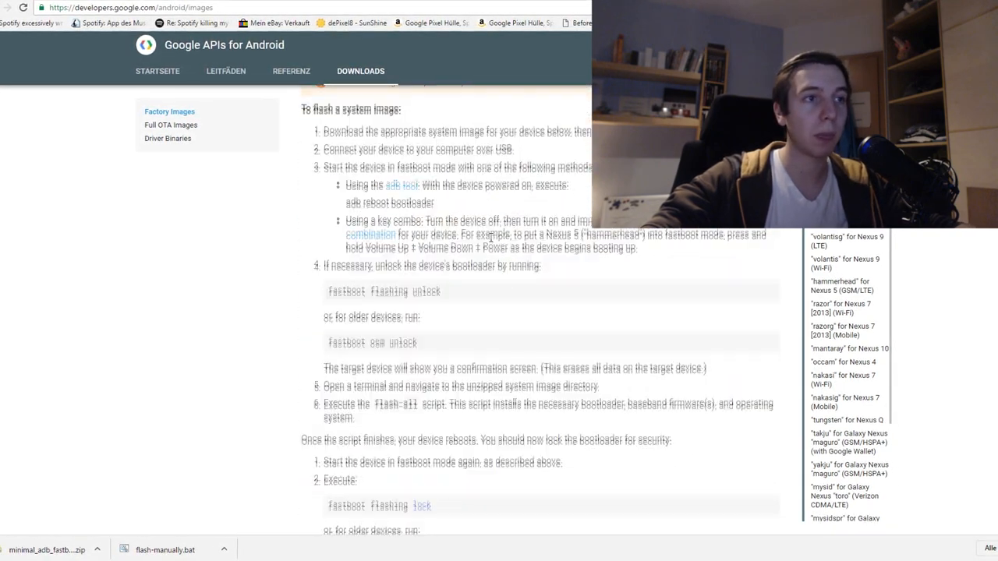
{"action": "scroll", "scroll_direction": "down", "scroll_amount": 3}
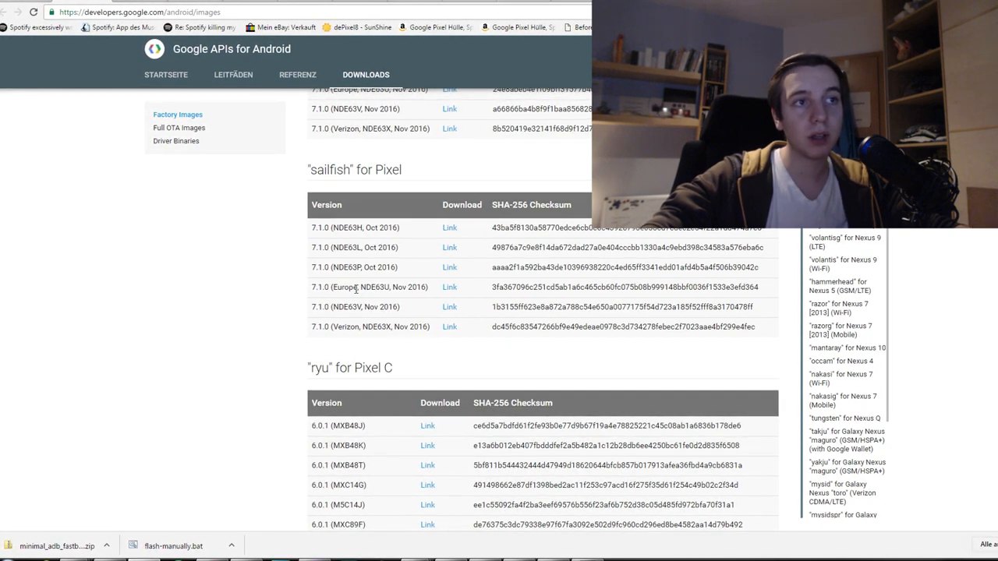
{"action": "mouse_move", "coordinate": [450, 287]}
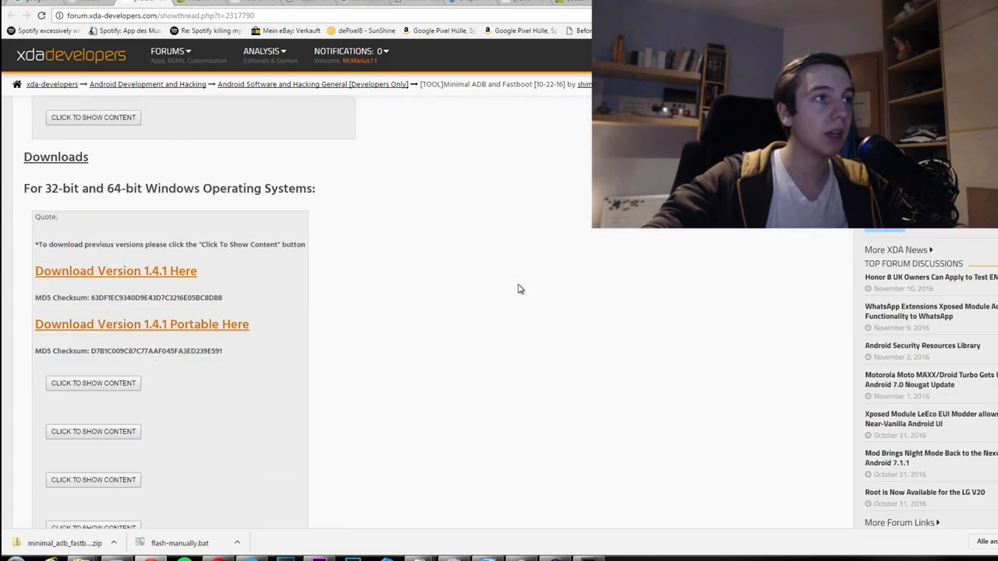
Step: Scroll to the Downloads section showing the version 1.4.1 portable download link
{"action": "scroll", "scroll_direction": "down", "scroll_amount": 3}
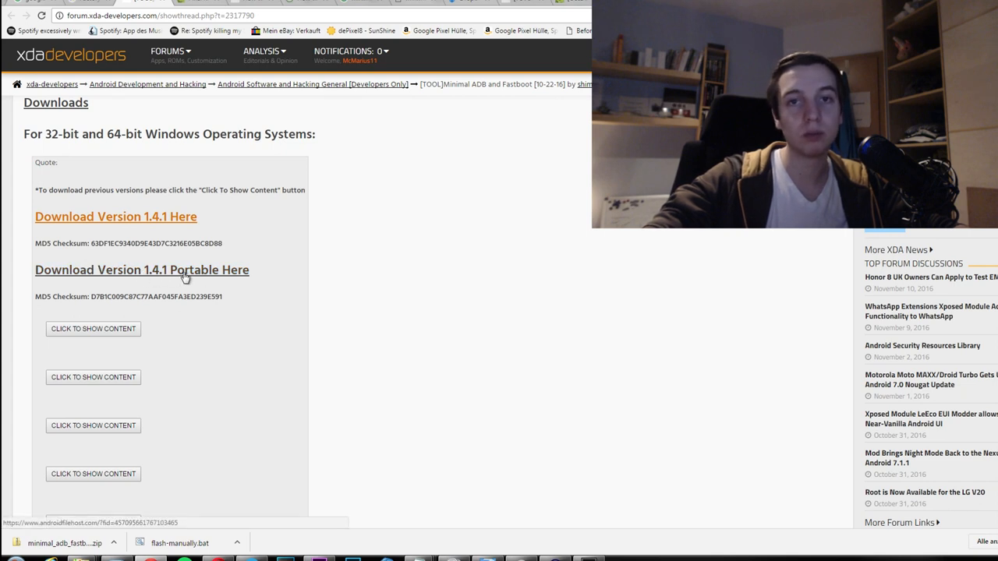
{"action": "mouse_move", "coordinate": [328, 291]}
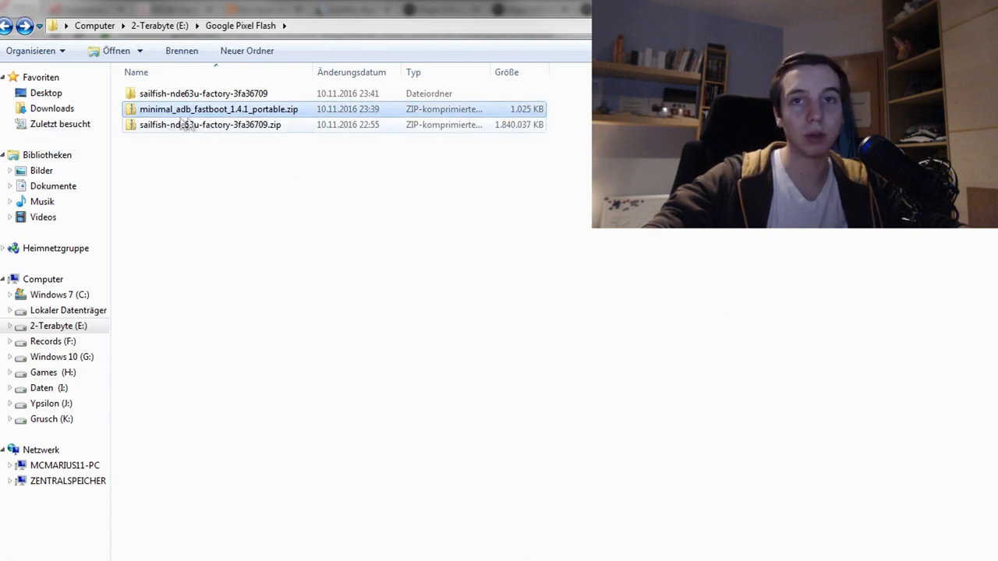
Step: Select minimal_adb_fastboot_1.4.1_portable.zip in the Google Pixel Flash folder
{"action": "left_click", "coordinate": [210, 125]}
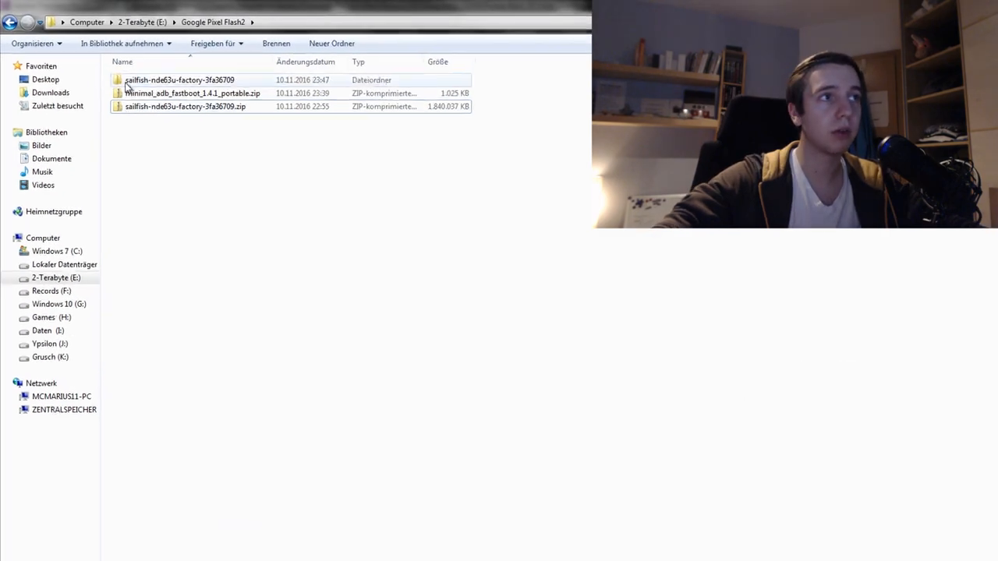
Step: Extract the ADB zip with 7-Zip, then open the sailfish folder and select flash-all.bat
{"action": "right_click", "coordinate": [193, 93]}
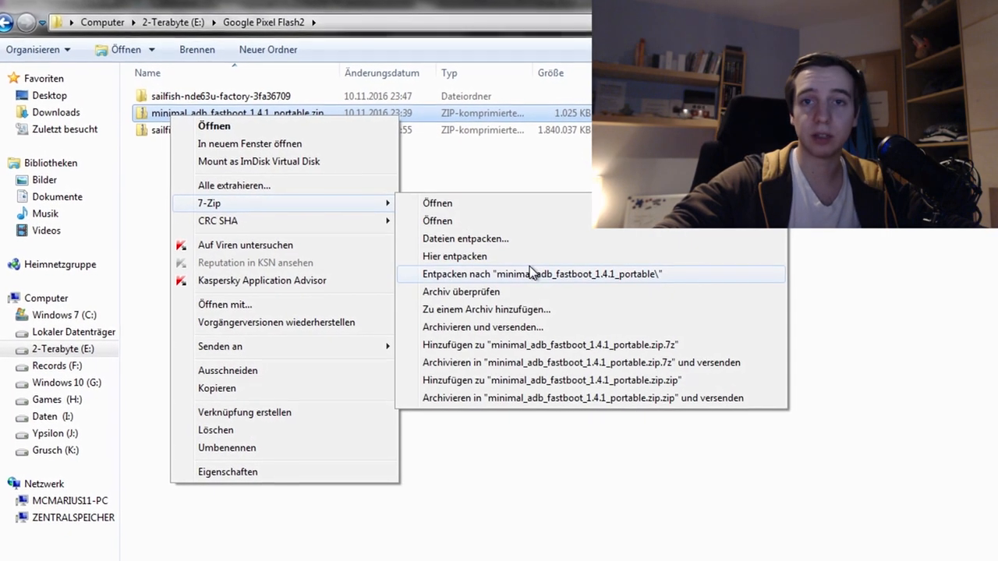
{"action": "left_click", "coordinate": [541, 273]}
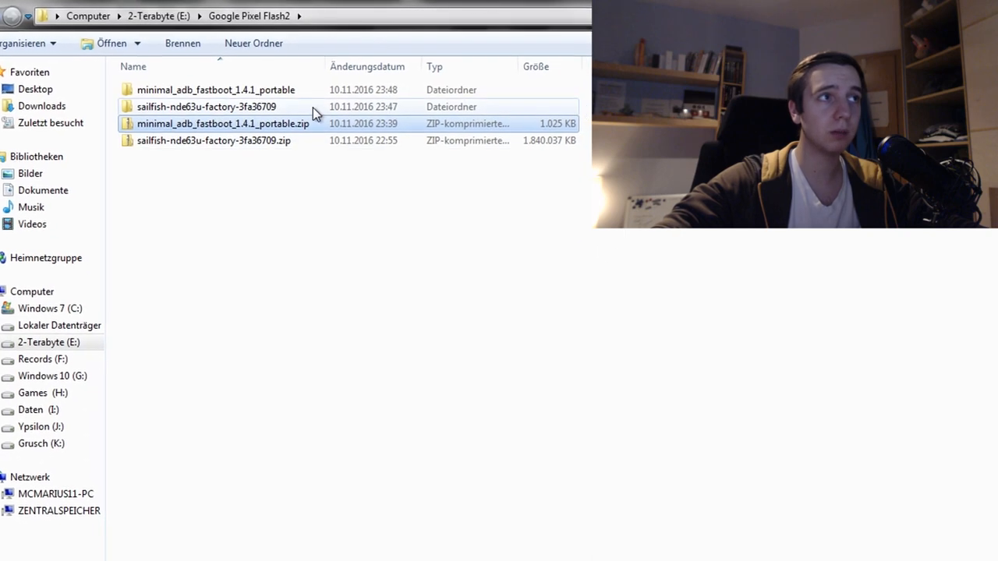
{"action": "double_click", "coordinate": [214, 88]}
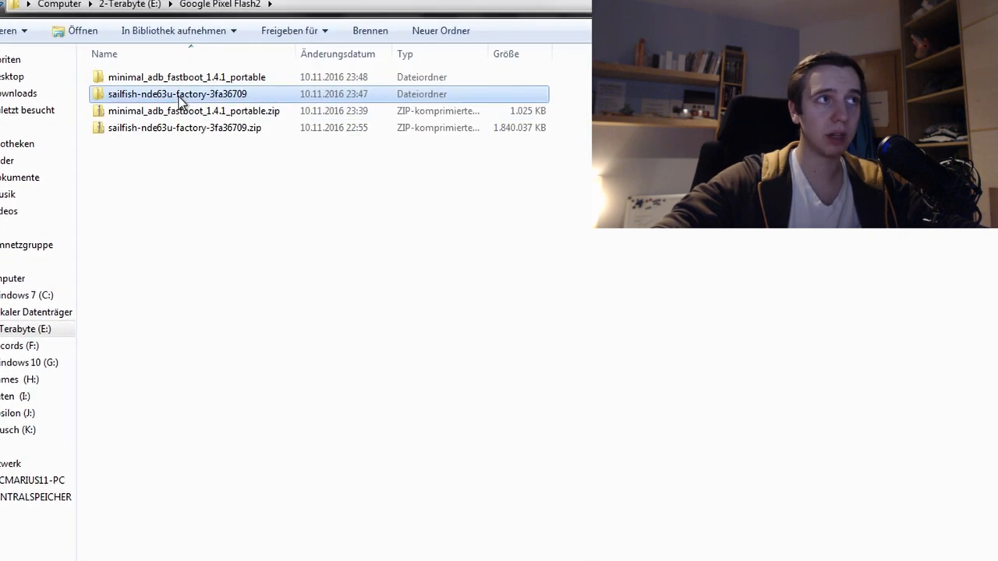
{"action": "double_click", "coordinate": [177, 93]}
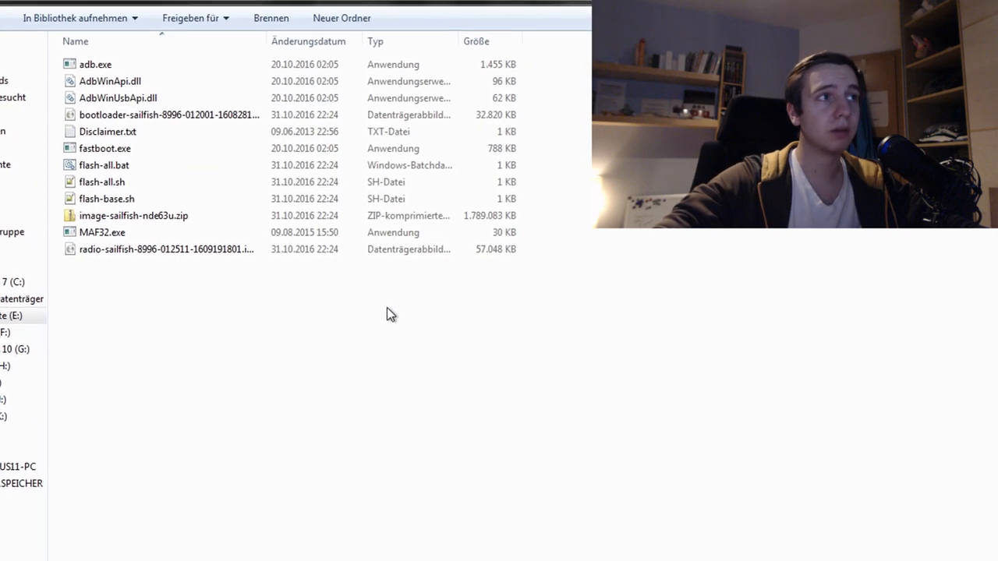
{"action": "left_click", "coordinate": [104, 165]}
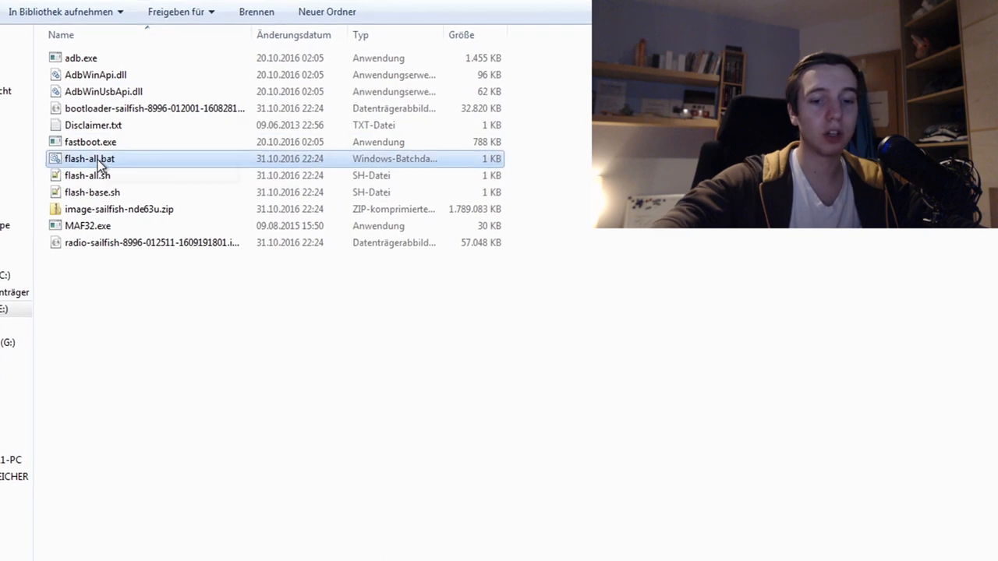
Step: Run flash-all.bat in Command Prompt and move the console window left
{"action": "double_click", "coordinate": [88, 158]}
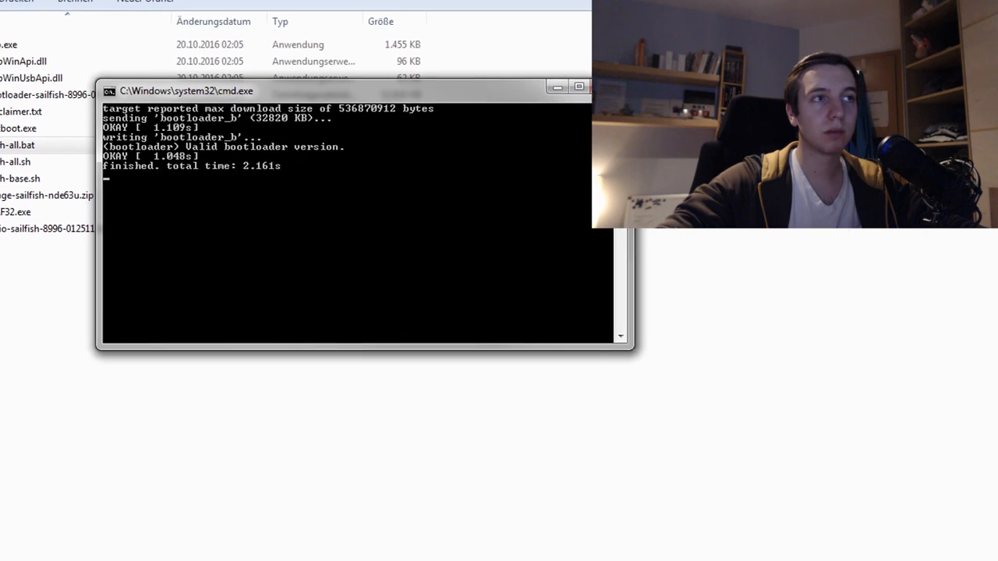
{"action": "left_click_drag", "start_coordinate": [187, 90], "coordinate": [136, 85]}
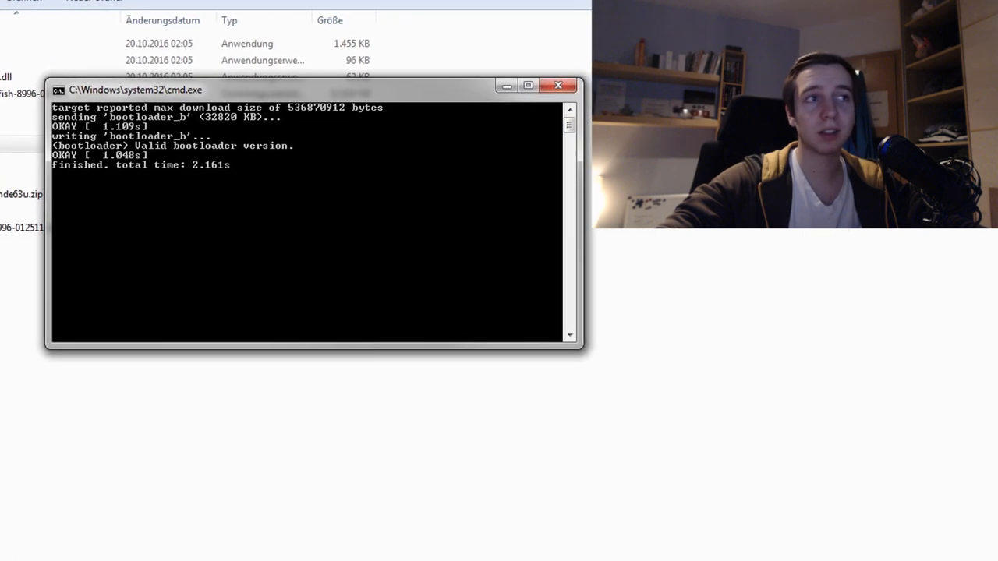